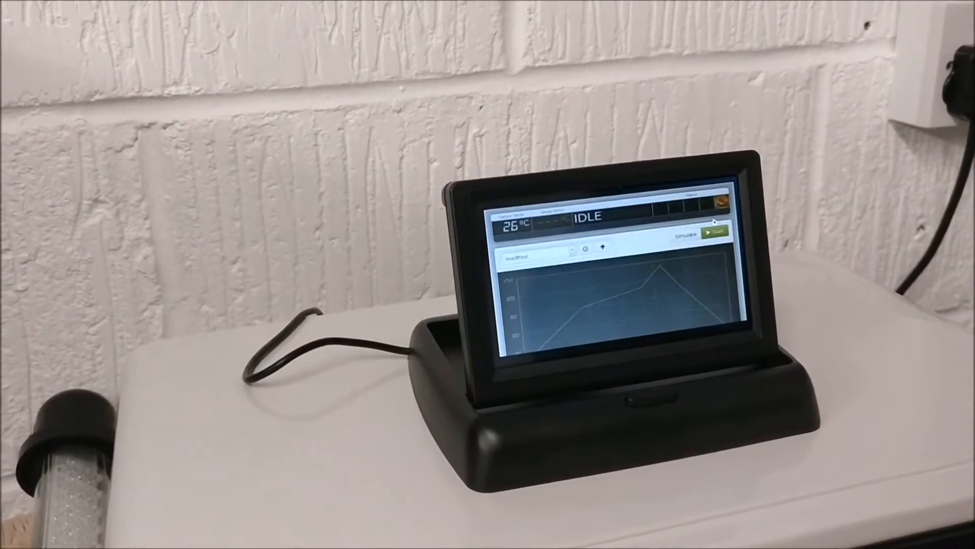
Review the sn63pb37 run summary (about 6 min 40 s, 0.43 kWh) and back out without starting
click(716, 234)
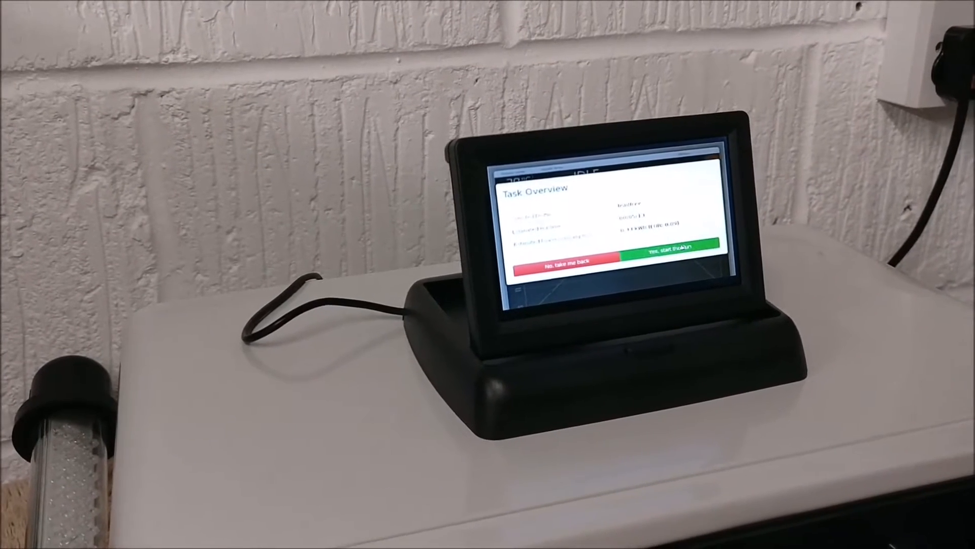
click(659, 247)
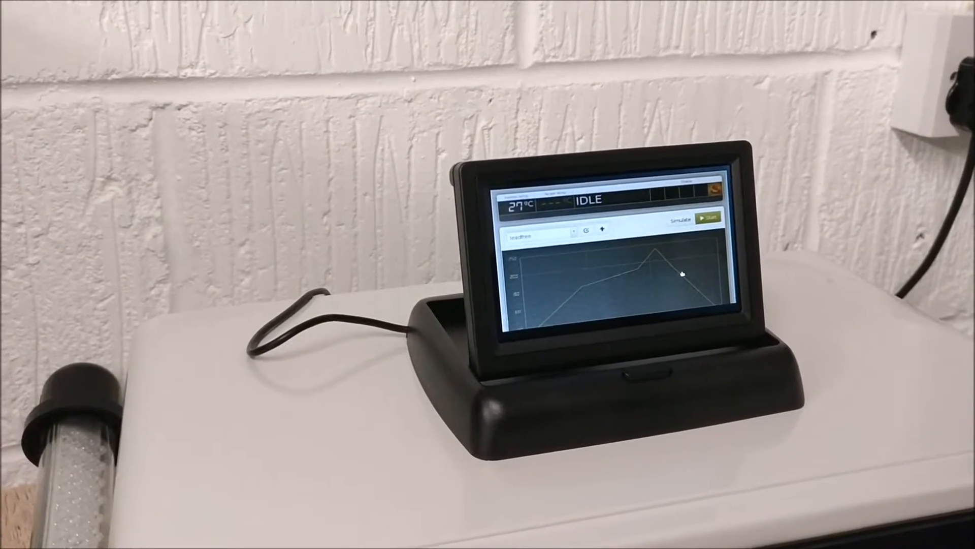
click(708, 218)
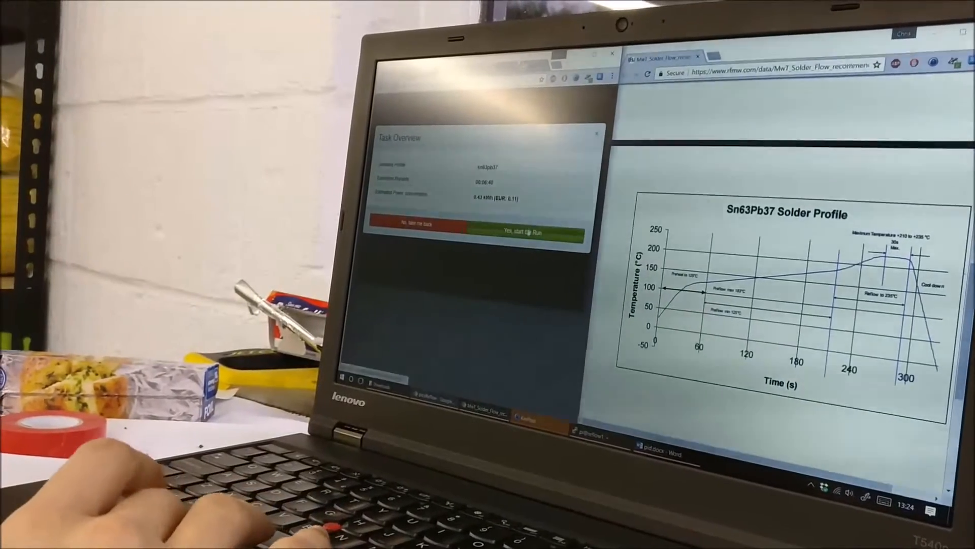
Confirm 'Yes, start the Run' to launch the sn63pb37 profile
click(523, 234)
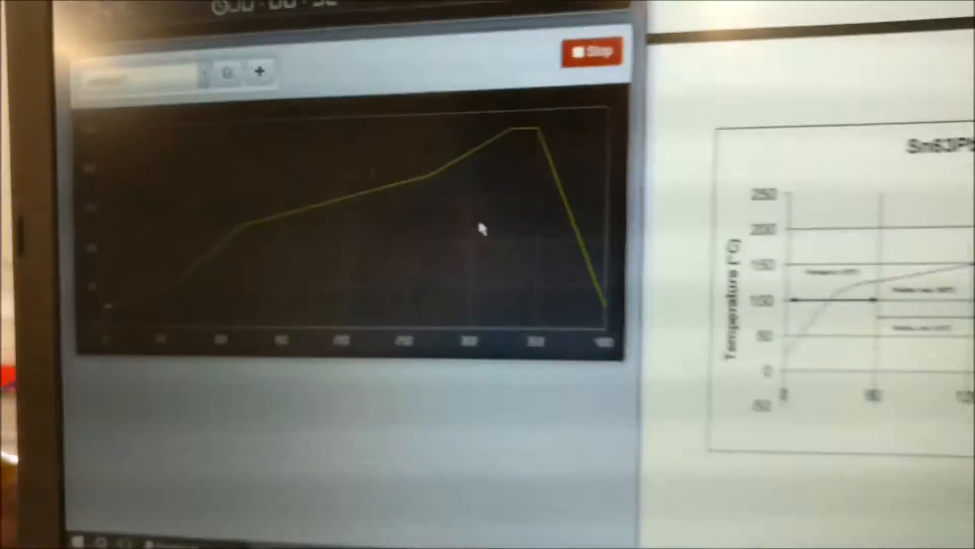
click(586, 50)
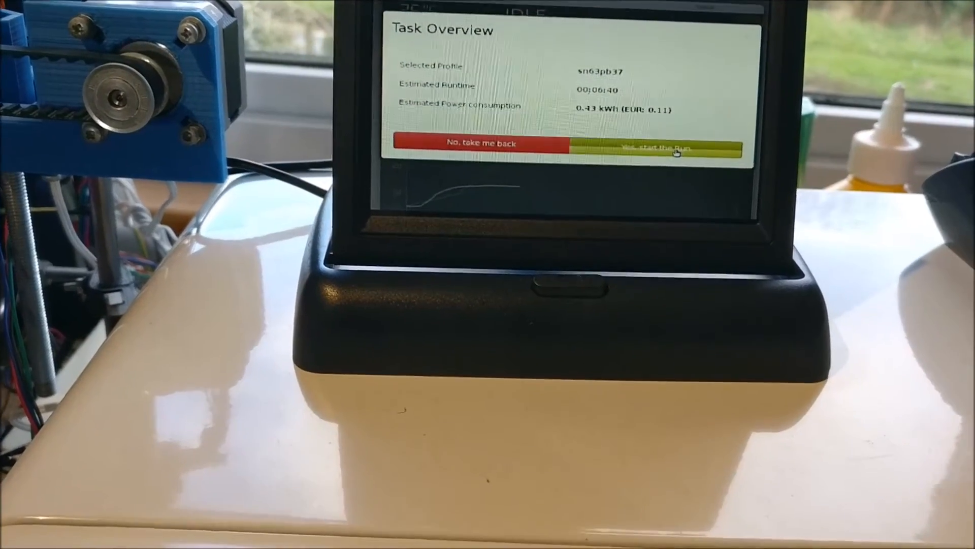
Start the sn63pb37 run so the countdown reads 00:06:36, targeting 26°C
click(672, 145)
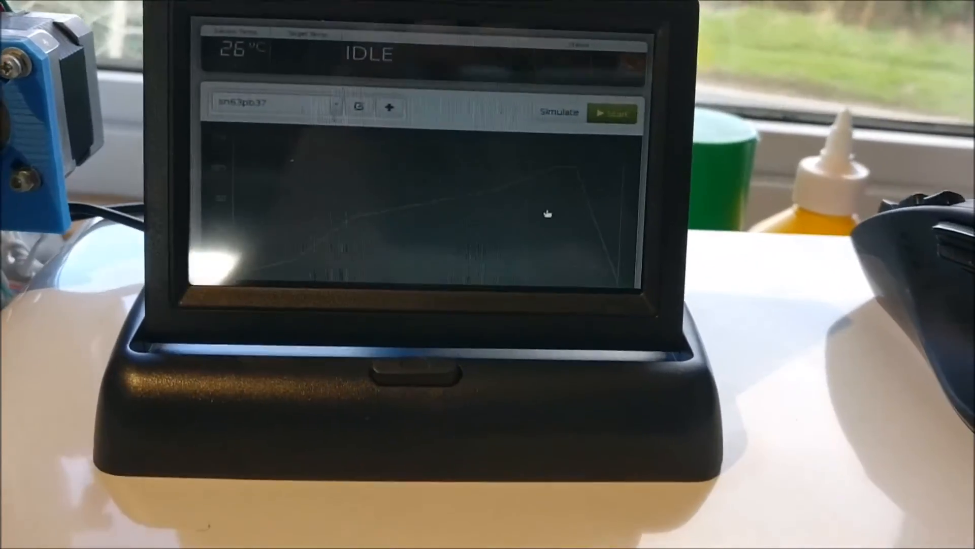
click(612, 113)
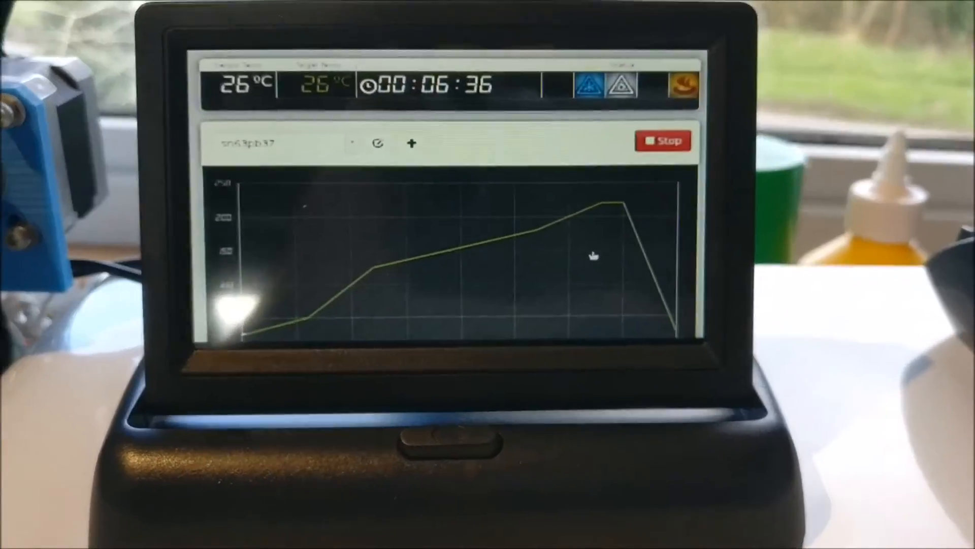